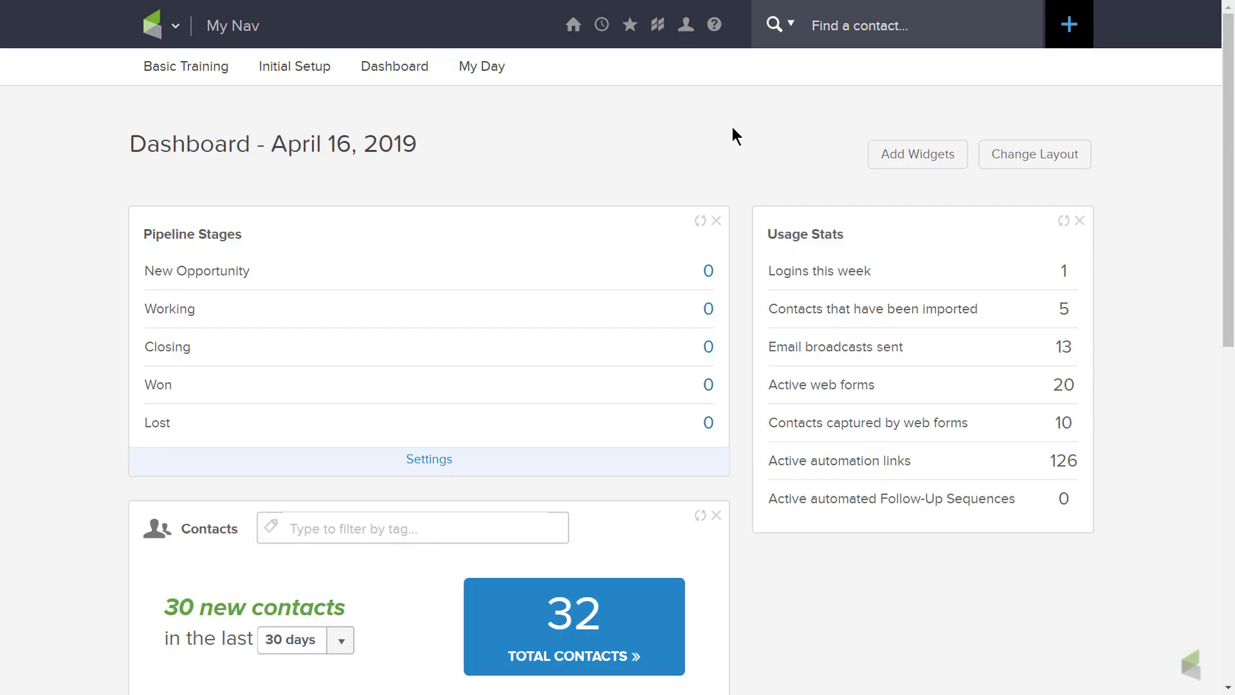
{"action": "mouse_move", "coordinate": [724, 143]}
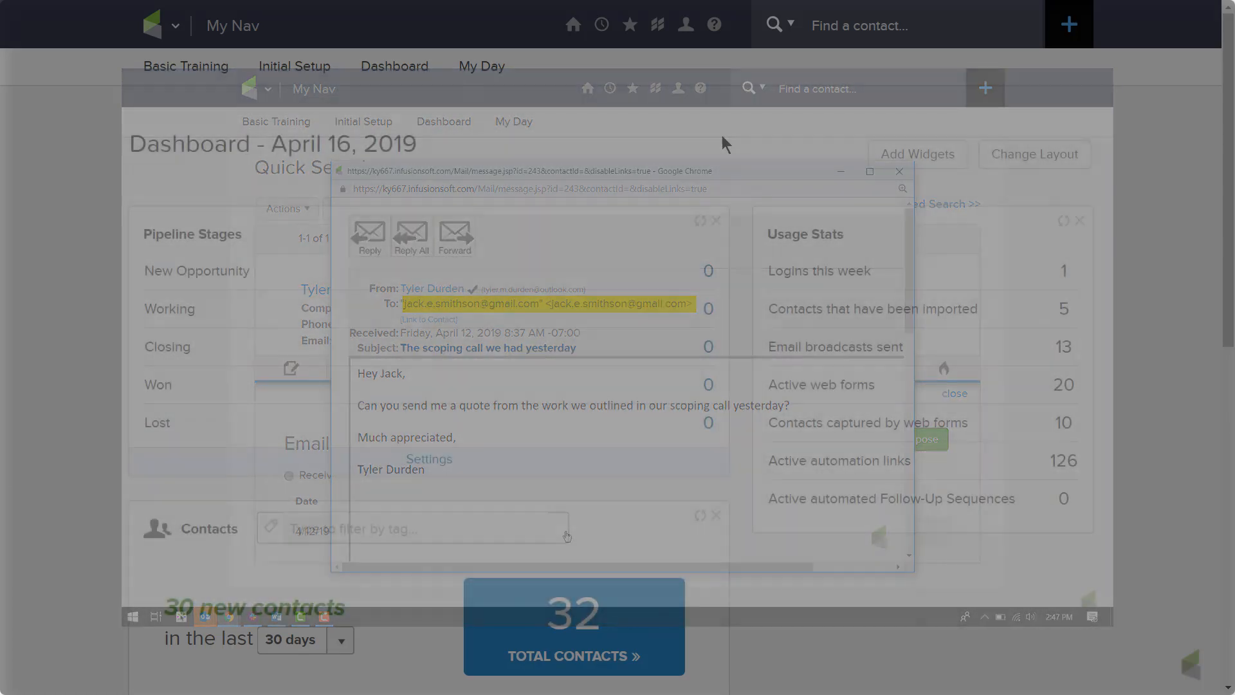
Step: Show the Mail Accounts list on my own user profile via Edit My Profile
{"action": "left_click", "coordinate": [898, 171]}
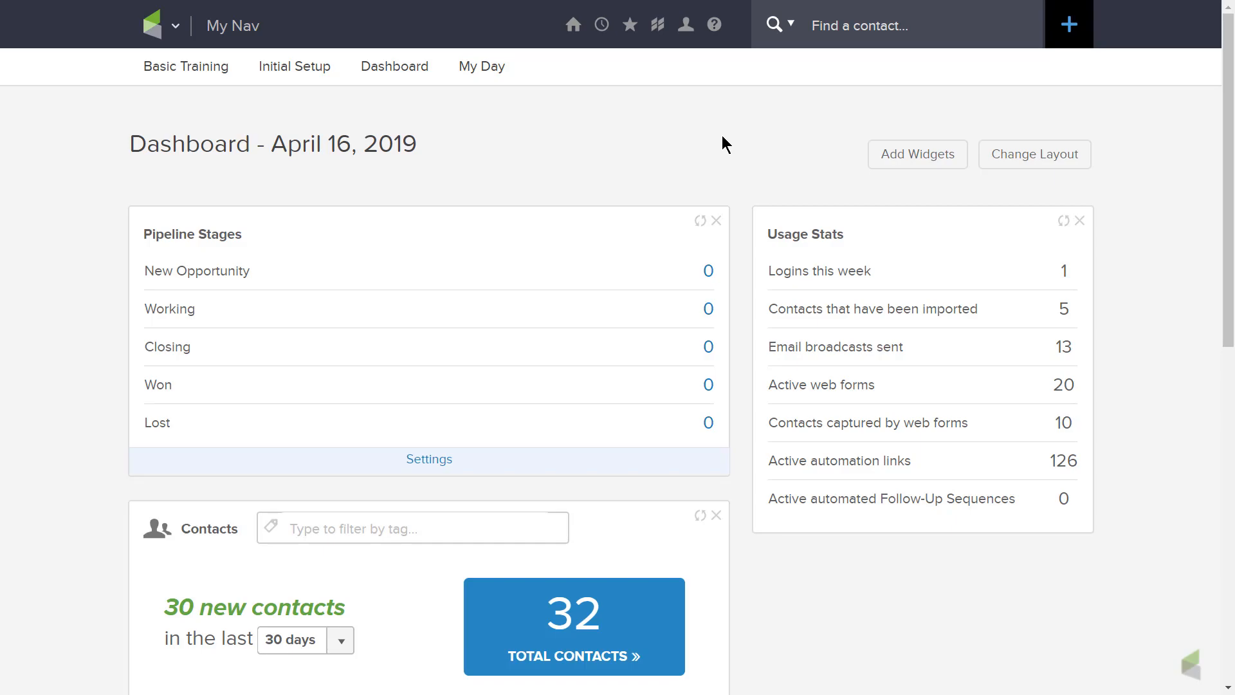
{"action": "left_click", "coordinate": [685, 24]}
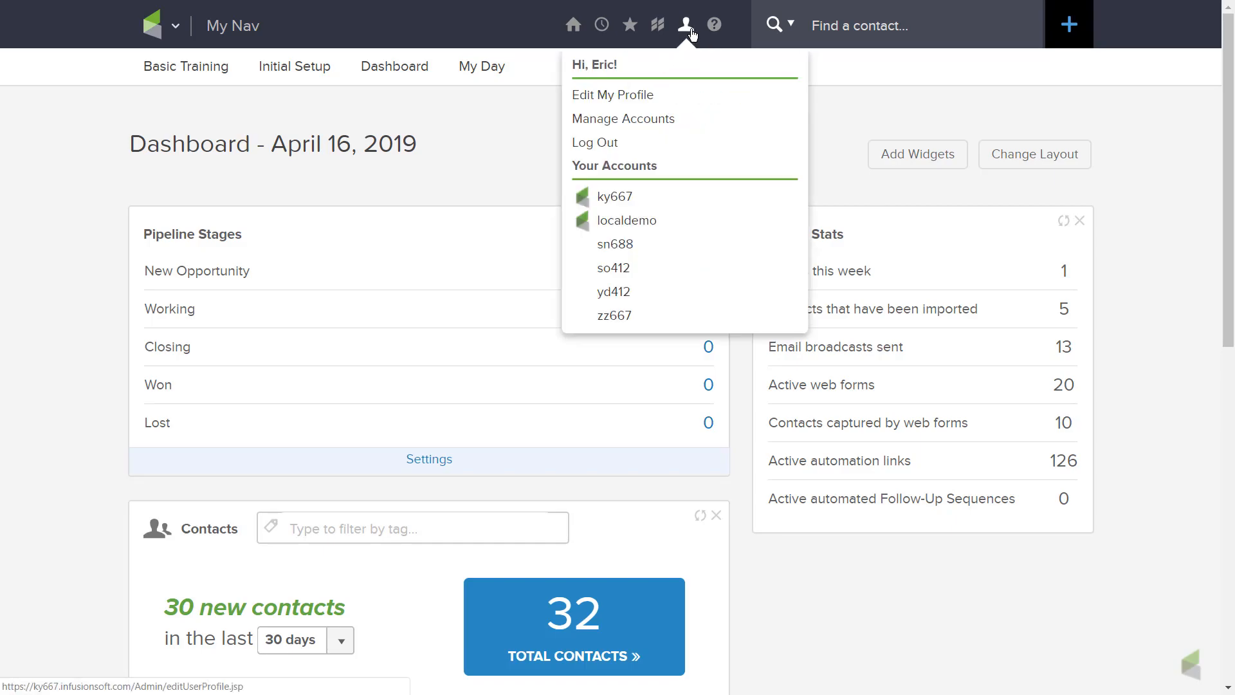
{"action": "mouse_move", "coordinate": [656, 87]}
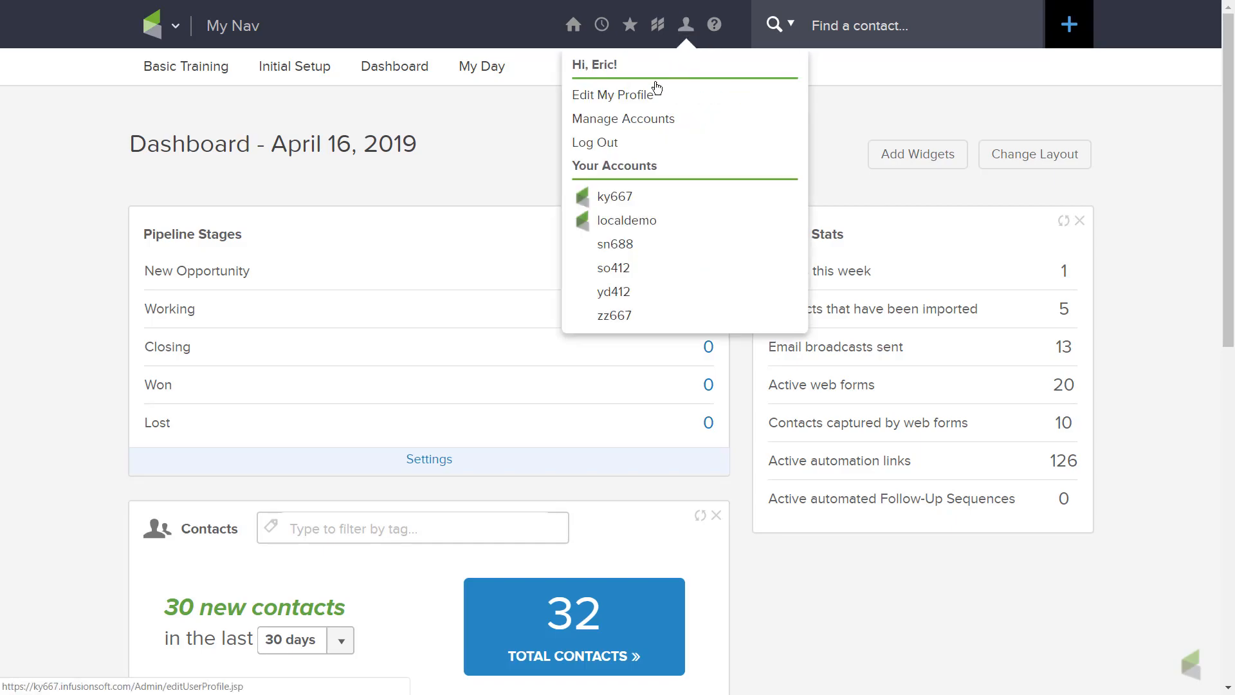
{"action": "left_click", "coordinate": [615, 94]}
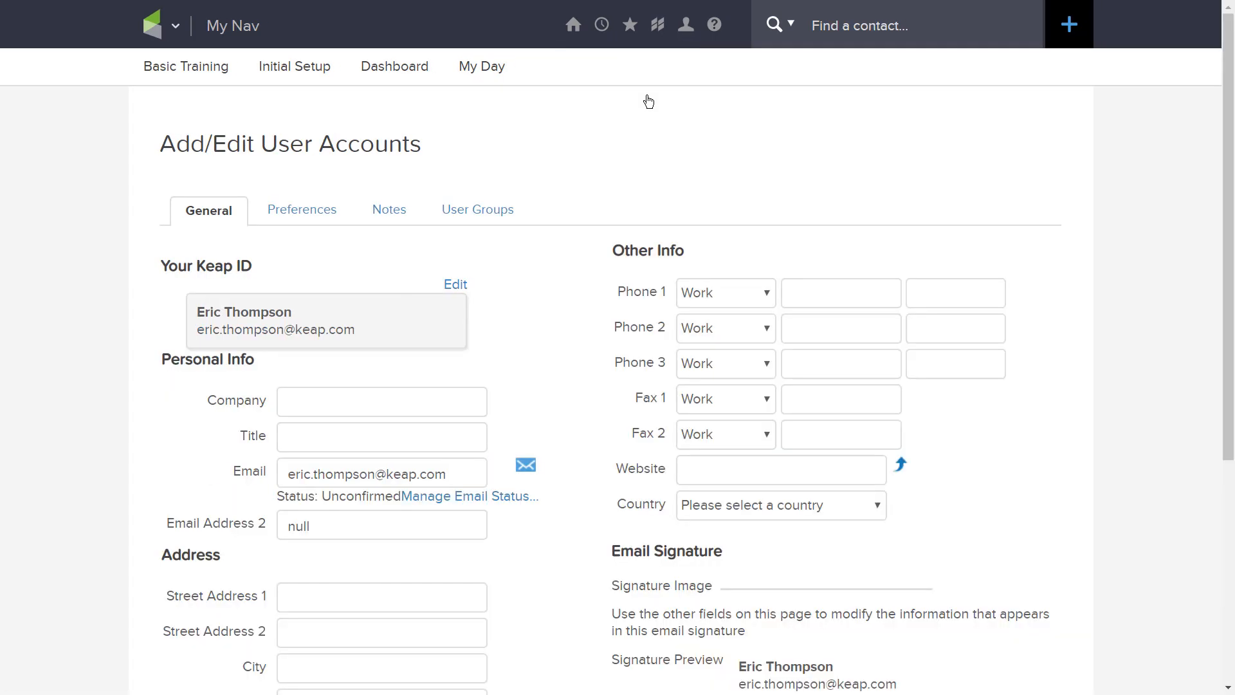
{"action": "scroll", "scroll_direction": "down", "scroll_amount": 3}
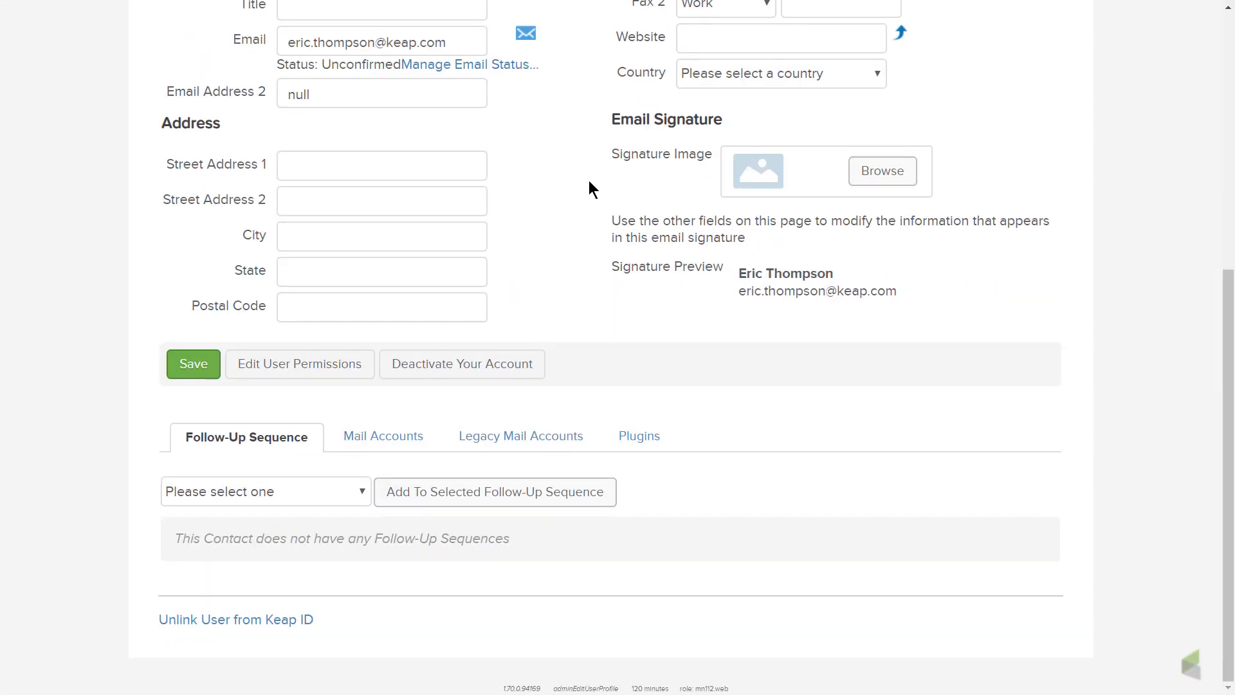
{"action": "mouse_move", "coordinate": [616, 234]}
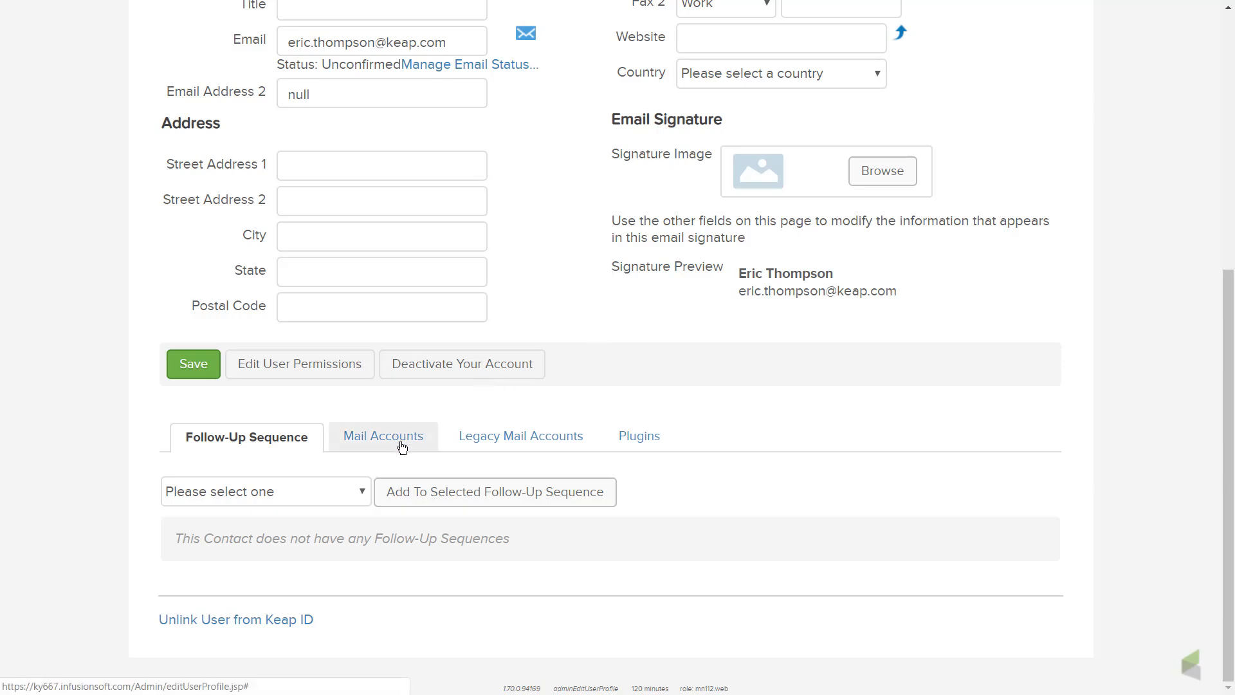
{"action": "left_click", "coordinate": [382, 436]}
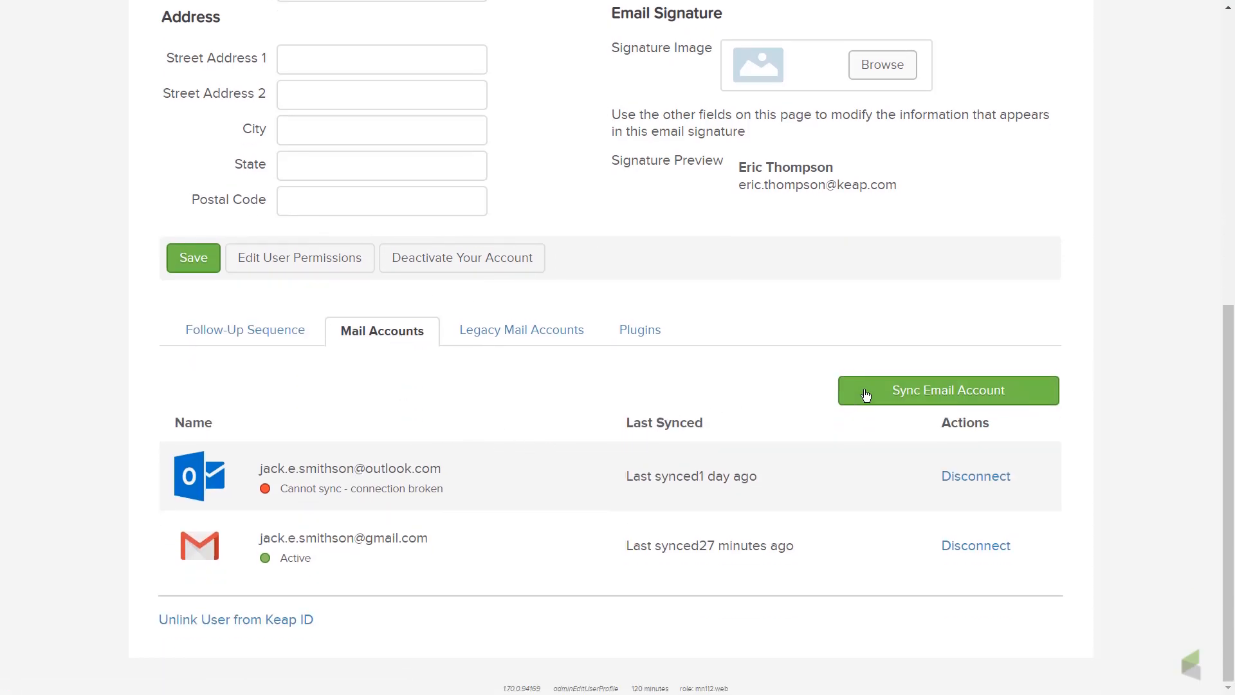
Step: Start syncing a new email account and choose Google Gmail as the provider
{"action": "left_click", "coordinate": [948, 390]}
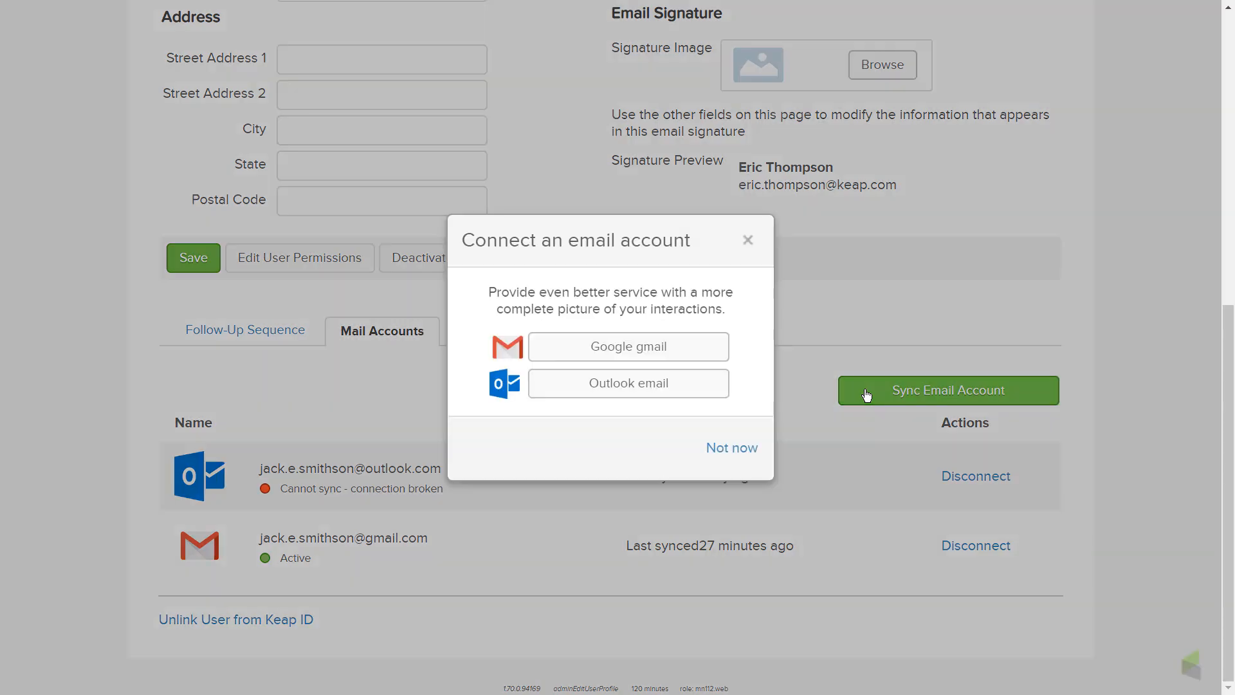
{"action": "mouse_move", "coordinate": [700, 355]}
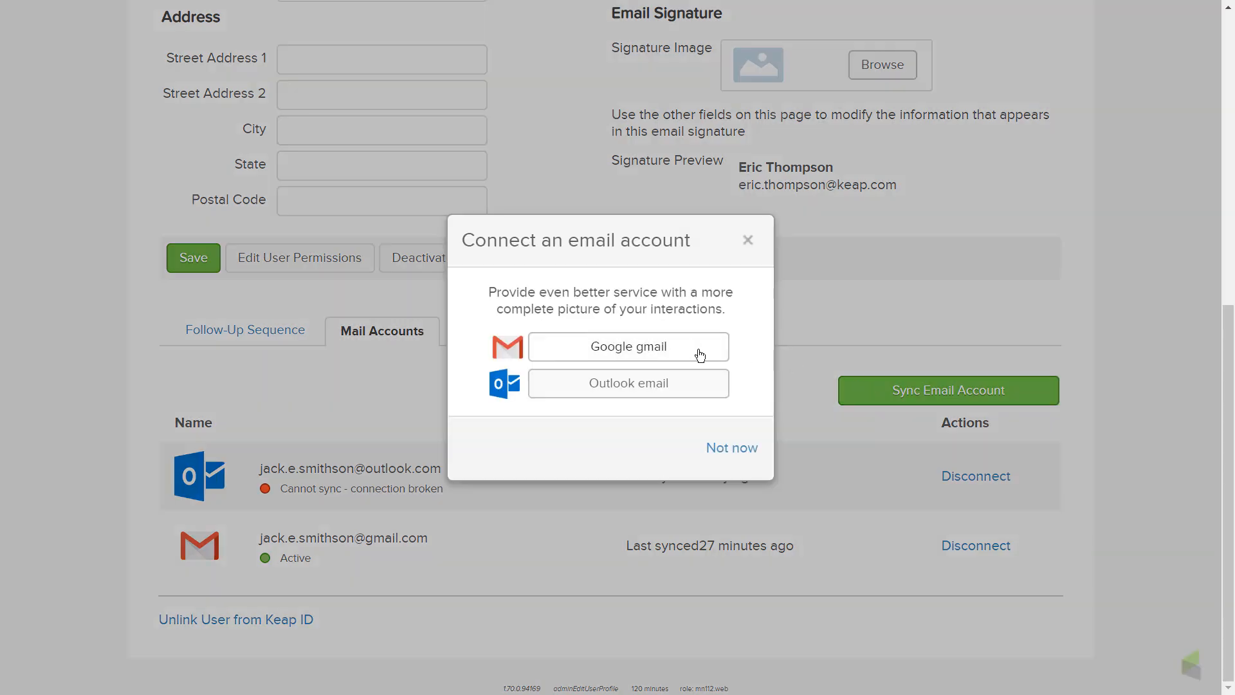
{"action": "left_click", "coordinate": [627, 346]}
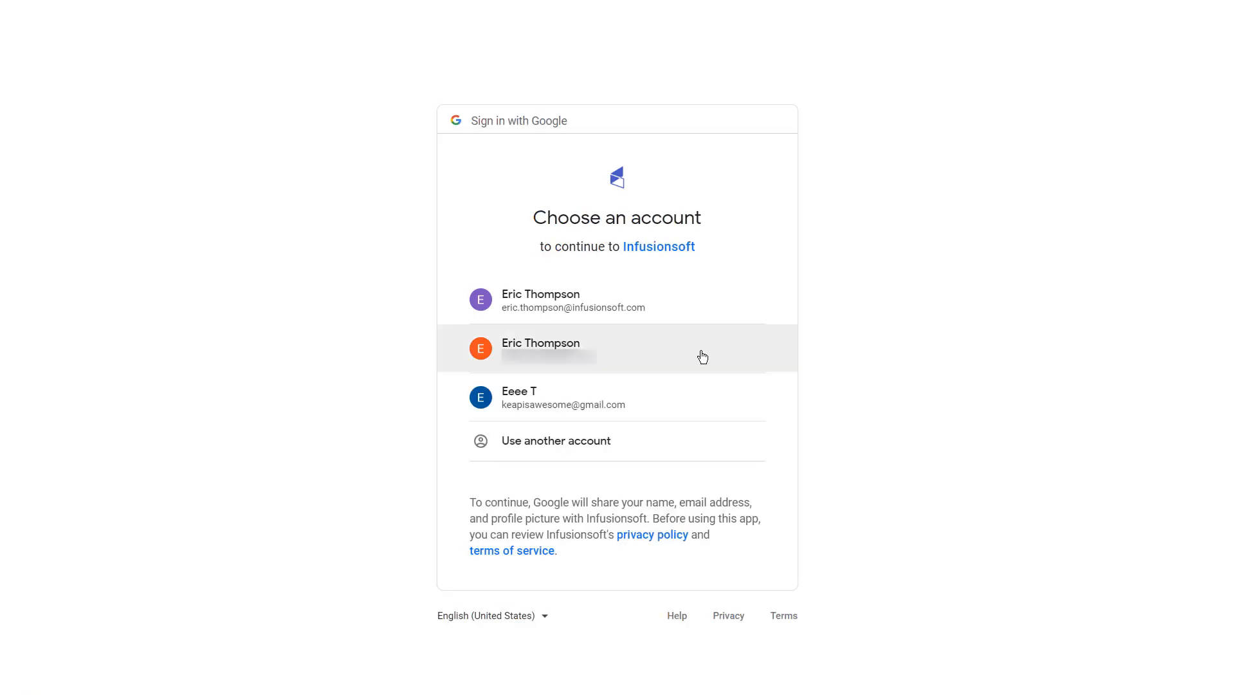
{"action": "mouse_move", "coordinate": [718, 409]}
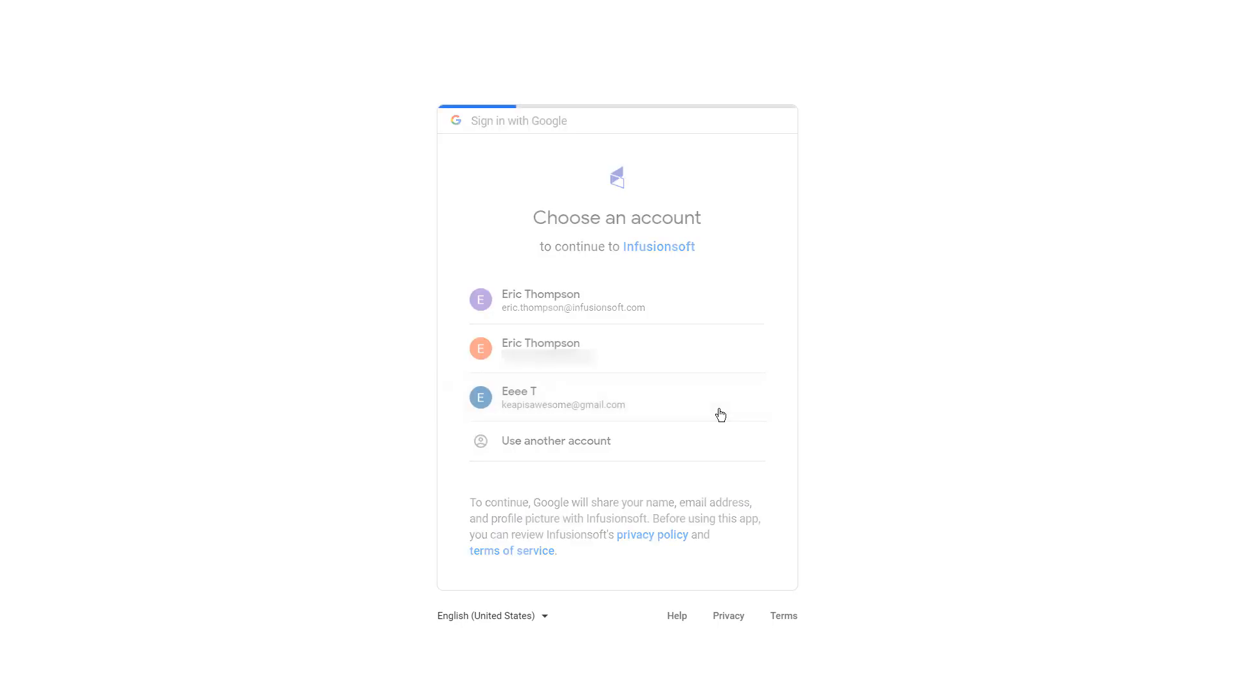
Step: Pick the third Google account in the list and allow Infusionsoft to view its email
{"action": "left_click", "coordinate": [563, 397]}
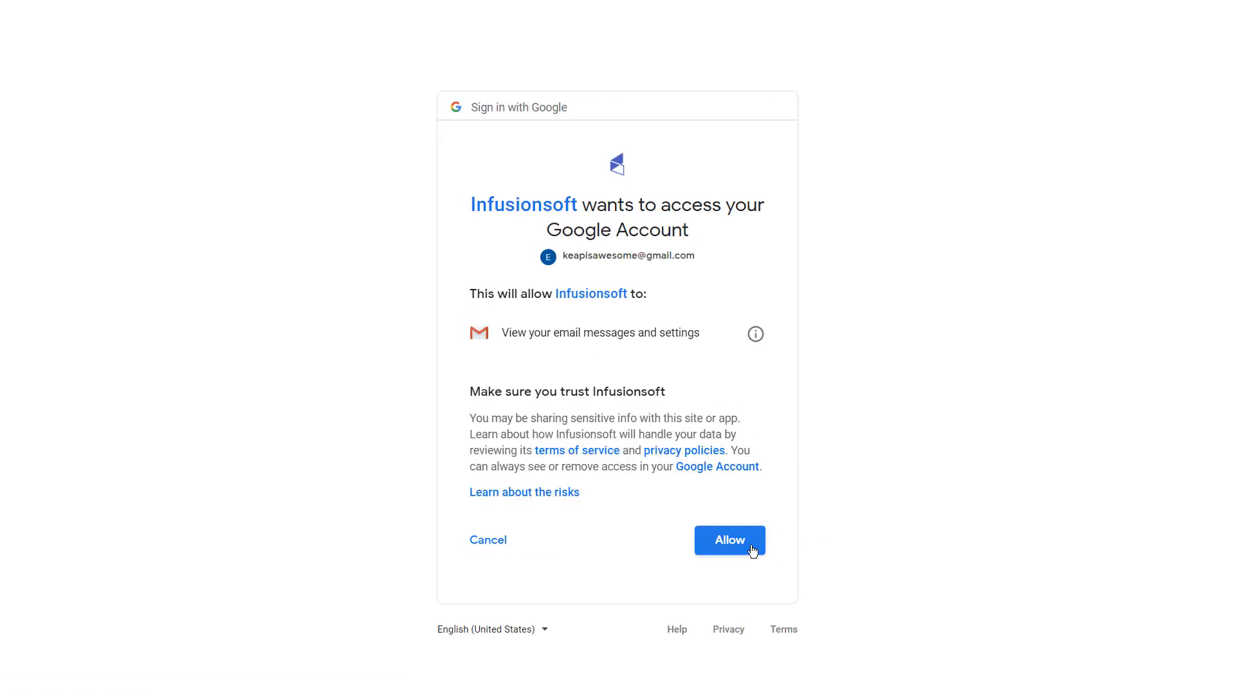
{"action": "left_click", "coordinate": [728, 539]}
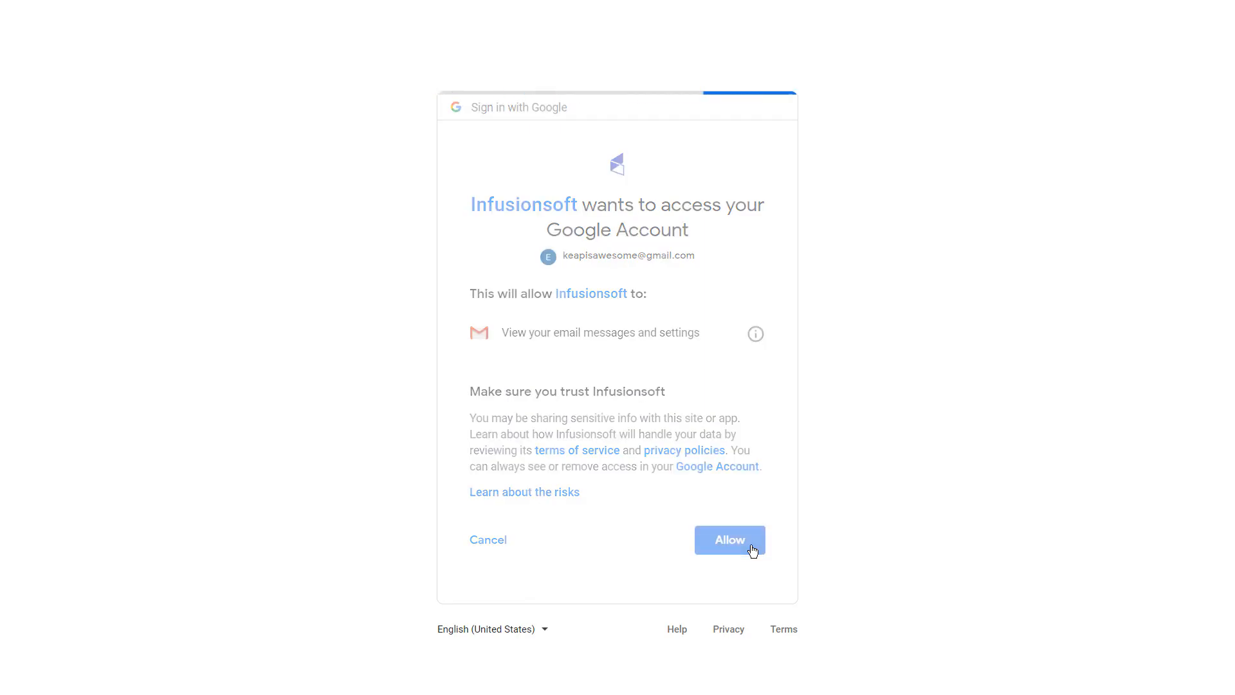
{"action": "left_click", "coordinate": [728, 539]}
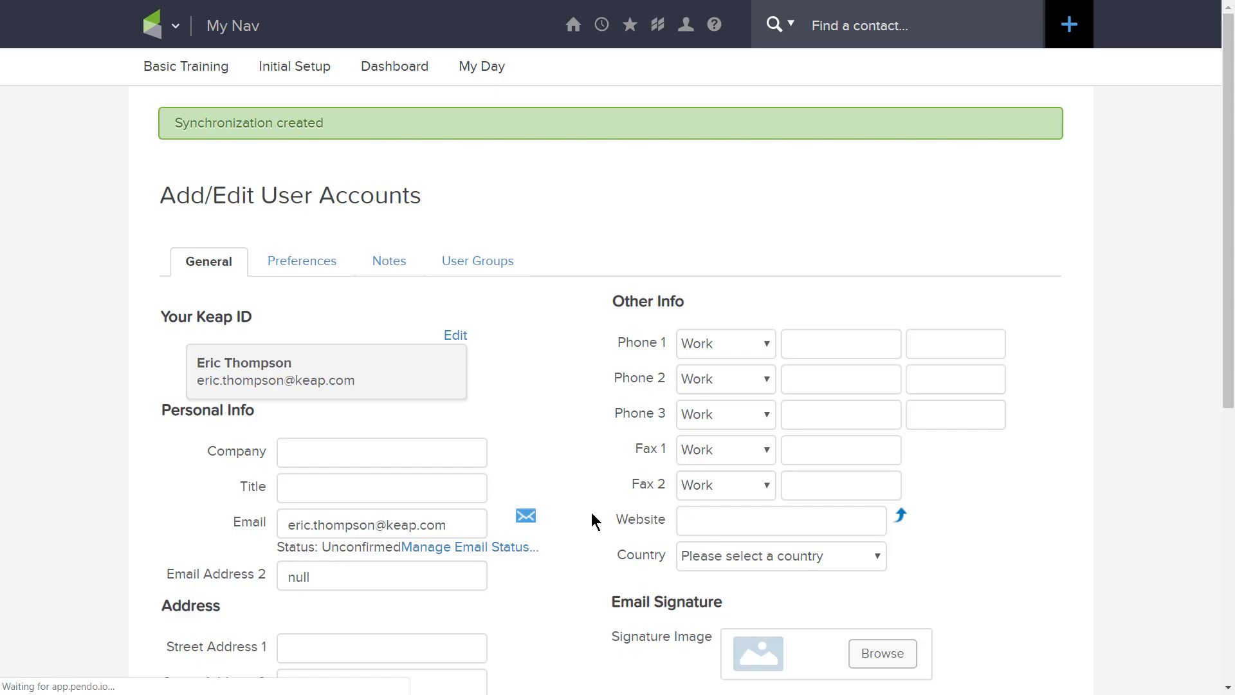
Step: Return to the Mail Accounts list to see the new Gmail account listed as pending
{"action": "scroll", "scroll_direction": "down", "scroll_amount": 3}
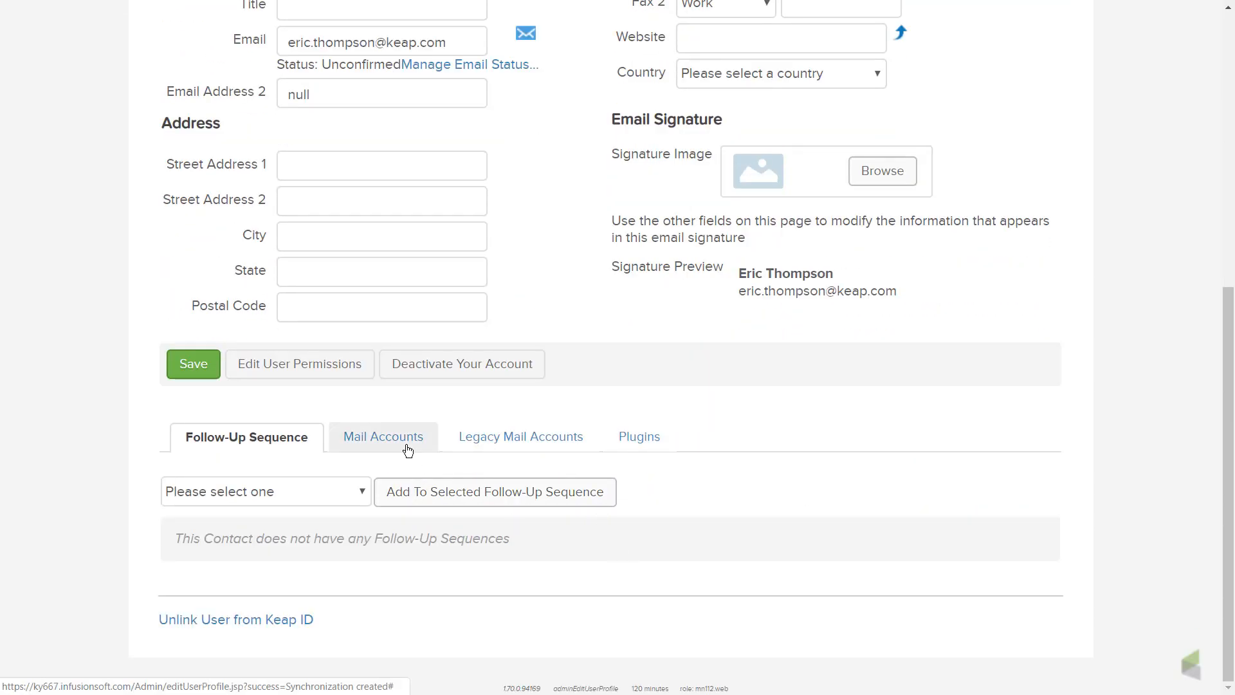
{"action": "left_click", "coordinate": [383, 436]}
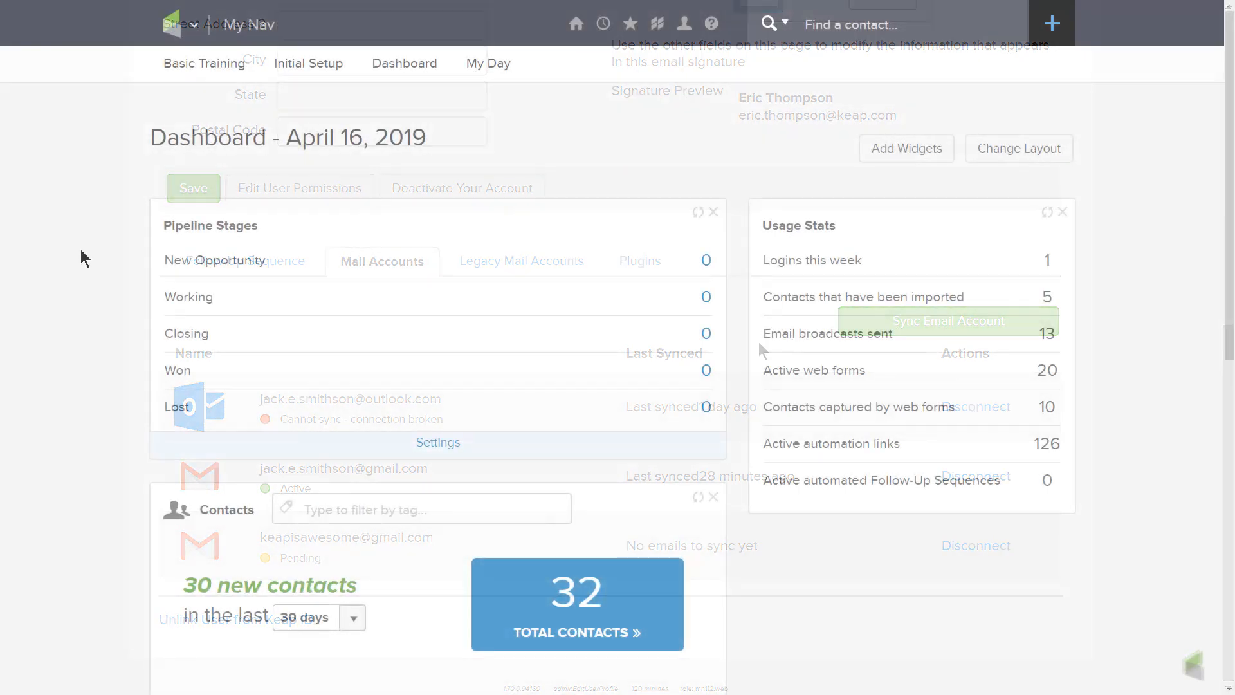
Step: Find the contact 'jack' via quick search and show the email history on the record
{"action": "type", "text": "jack"}
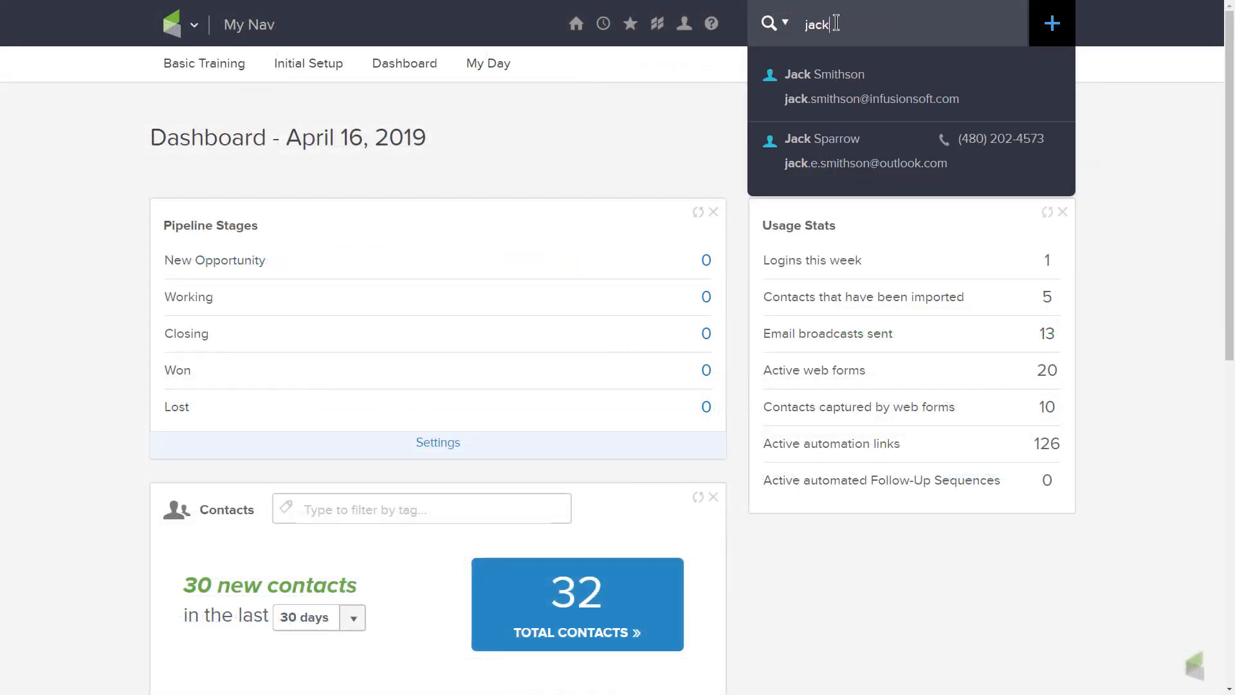
{"action": "left_click", "coordinate": [823, 74]}
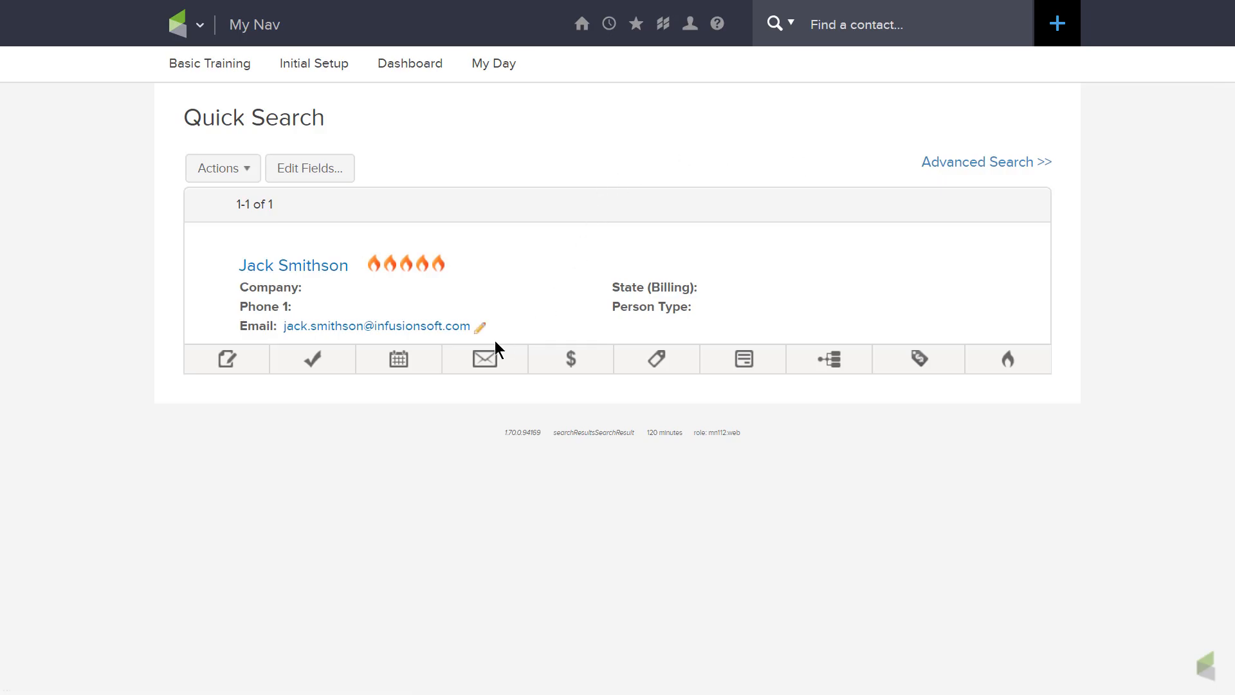
{"action": "left_click", "coordinate": [484, 359]}
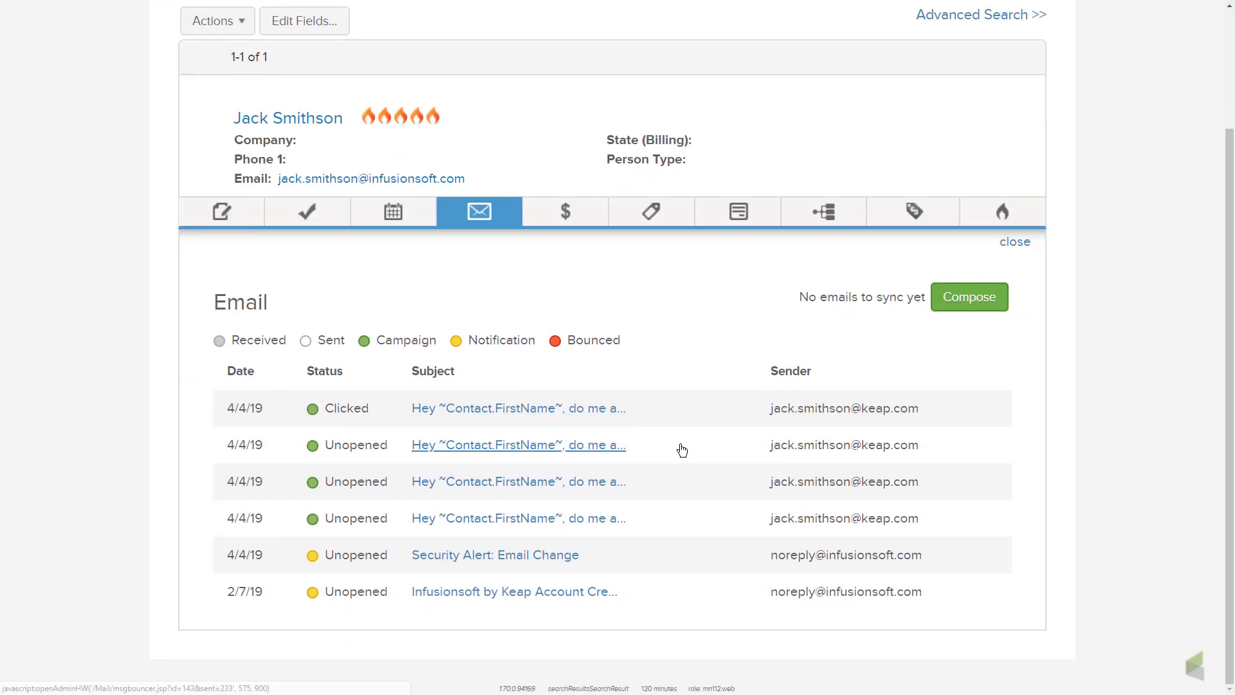